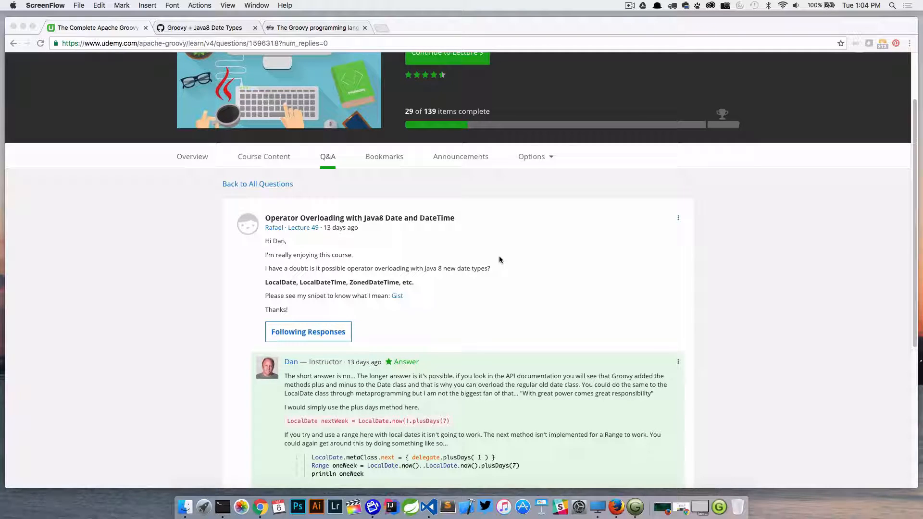
pyautogui.moveTo(398, 306)
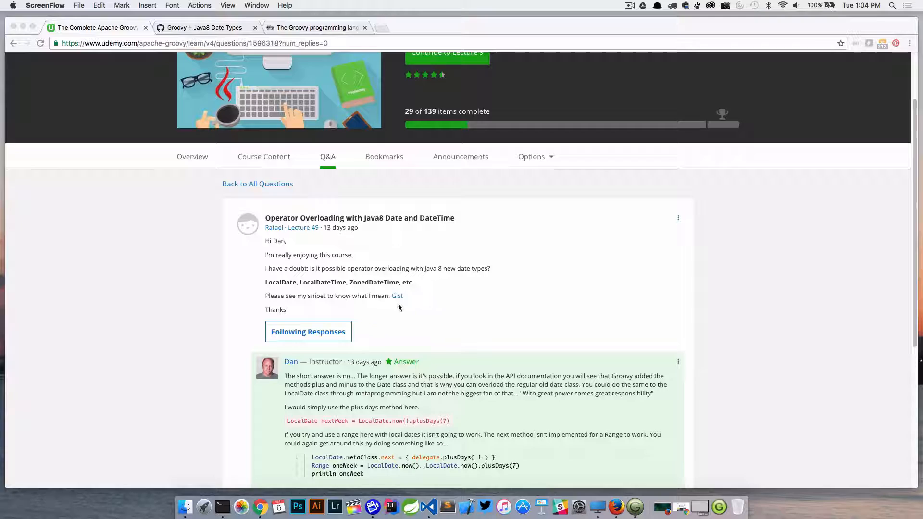
# Step: Run the script, reproducing the MissingMethodException, and select the failing LocalDate.now()+7 expression
pyautogui.click(206, 28)
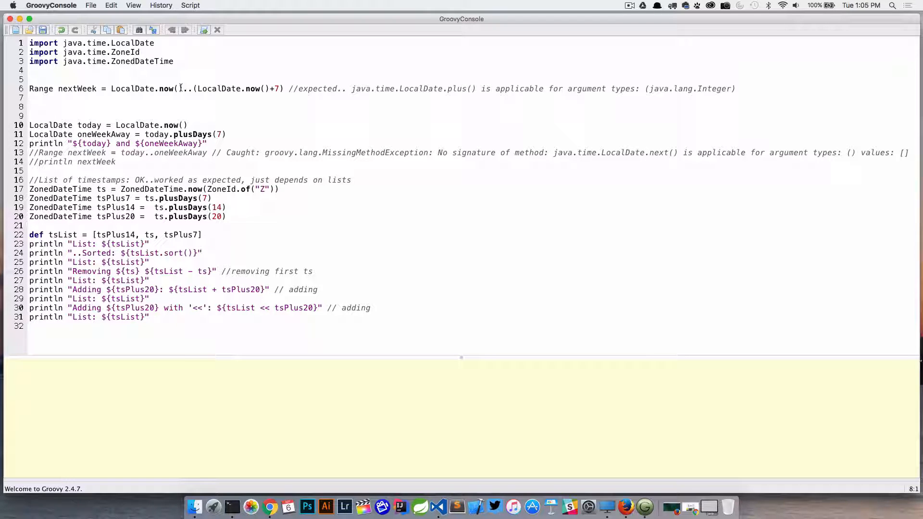
pyautogui.click(139, 30)
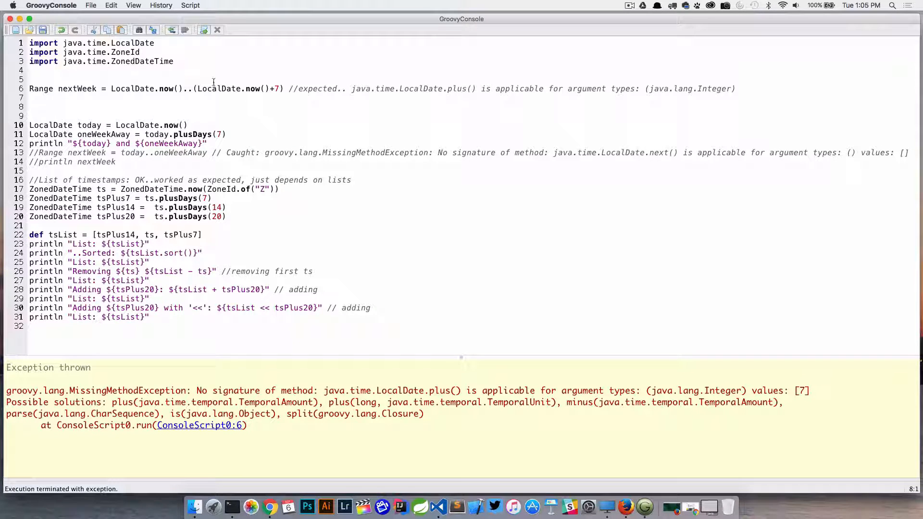
pyautogui.moveTo(197, 88); pyautogui.dragTo(736, 88)
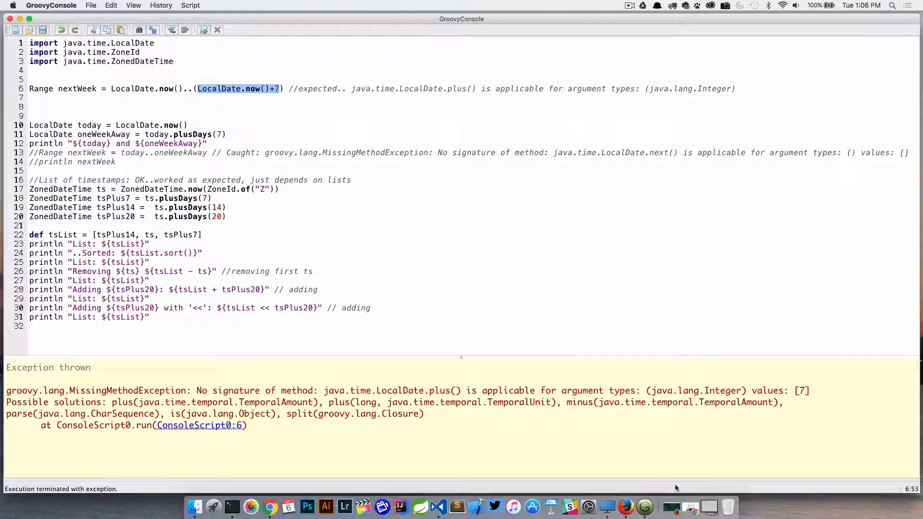
pyautogui.moveTo(421, 481)
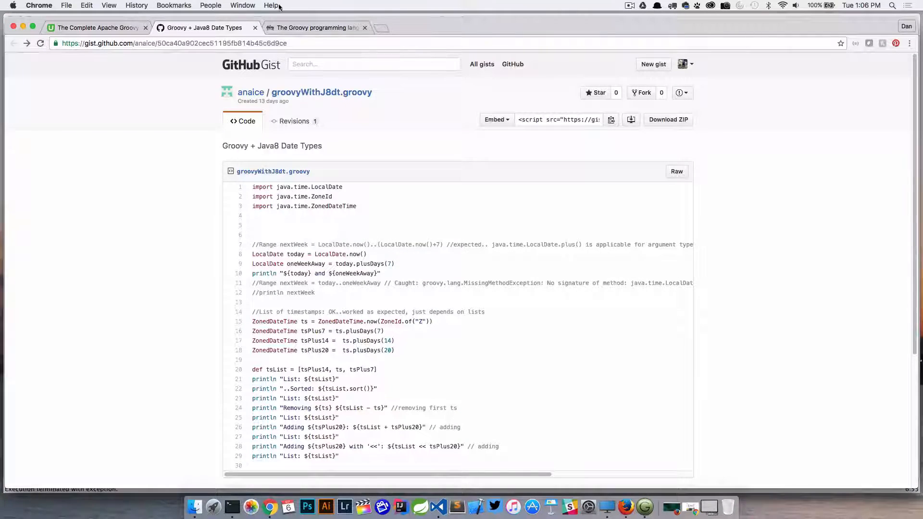
# Step: Review the GDK Class Date methods summary down to next() and previous() on groovy-lang.org
pyautogui.click(315, 28)
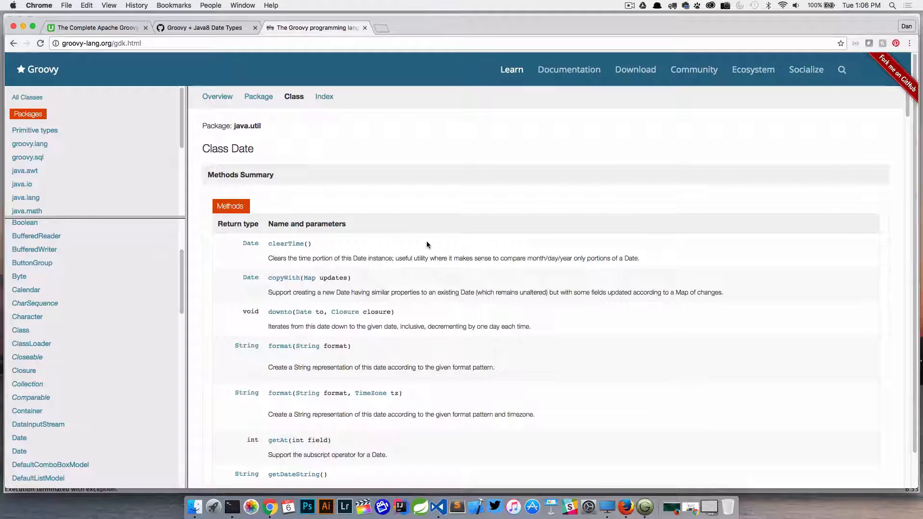
pyautogui.scroll(-3)
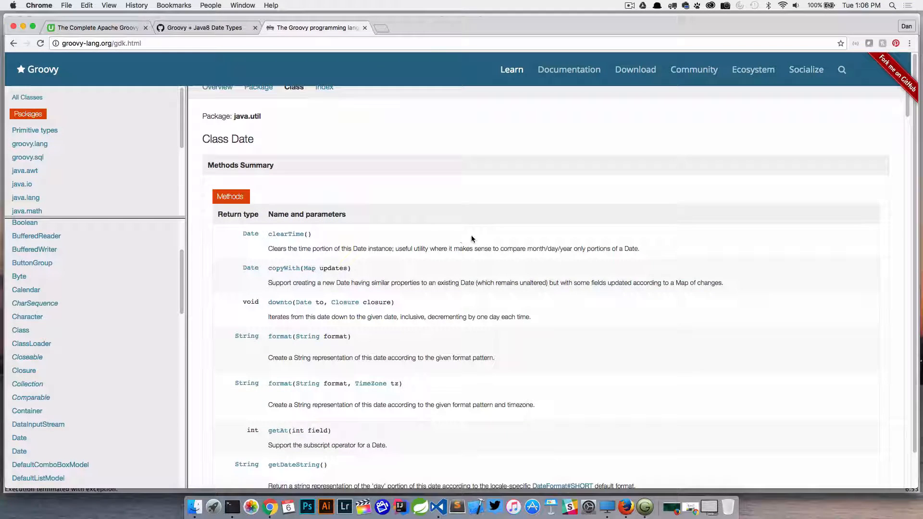
pyautogui.scroll(-3)
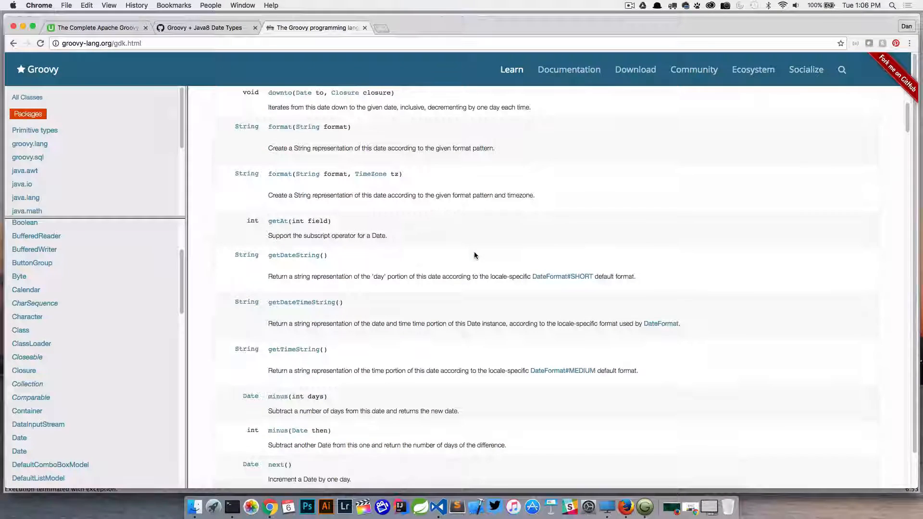
pyautogui.scroll(-3)
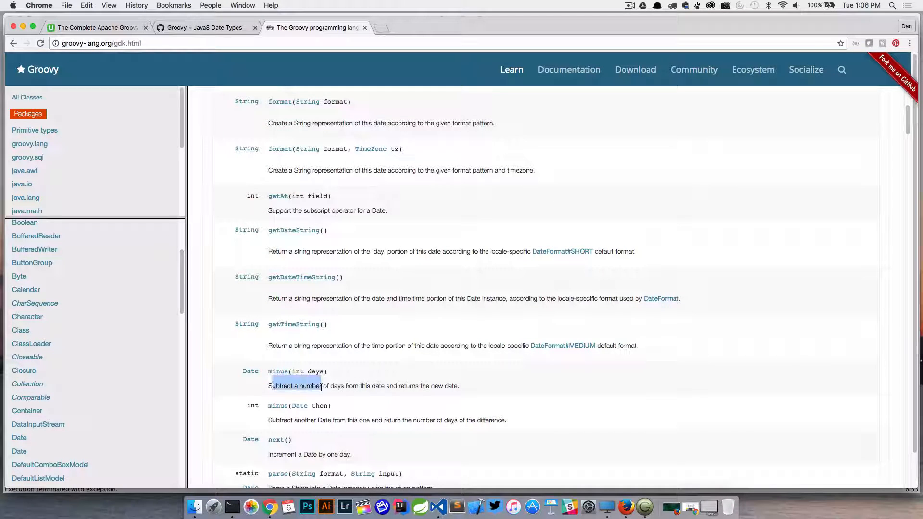
pyautogui.scroll(-3)
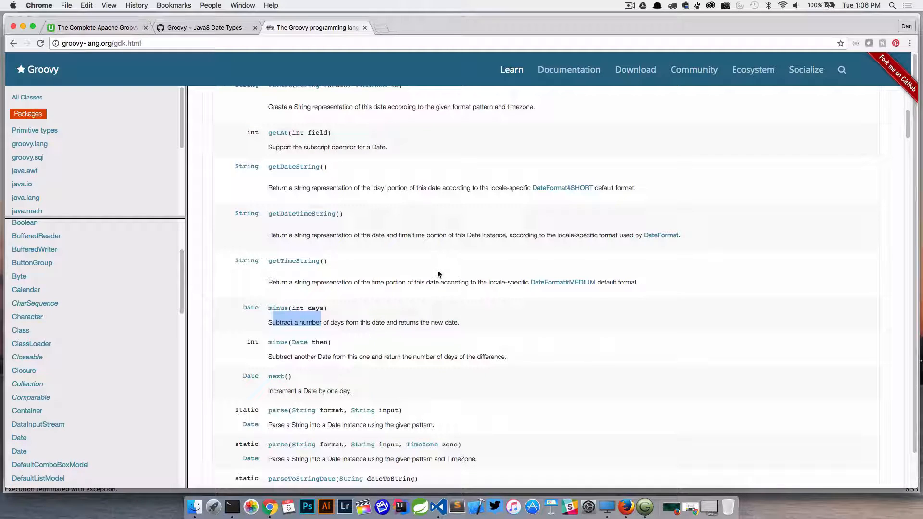
pyautogui.scroll(-3)
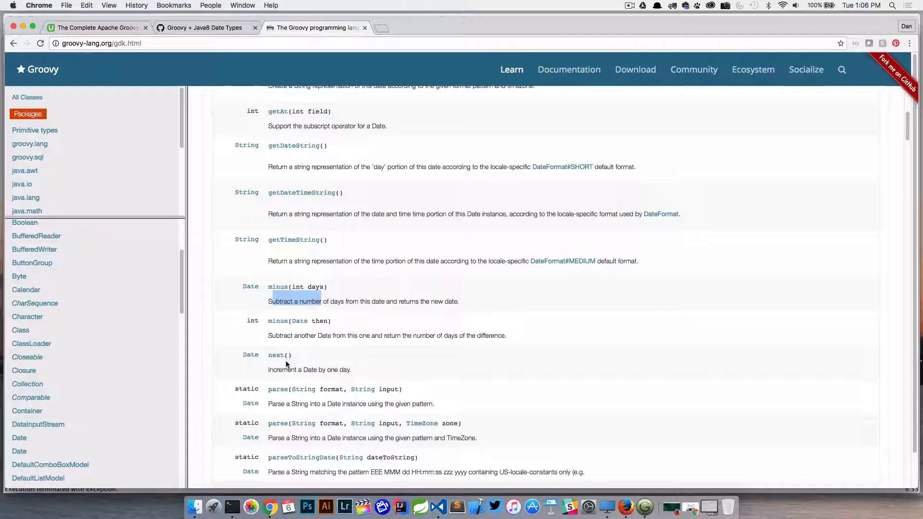
pyautogui.scroll(-3)
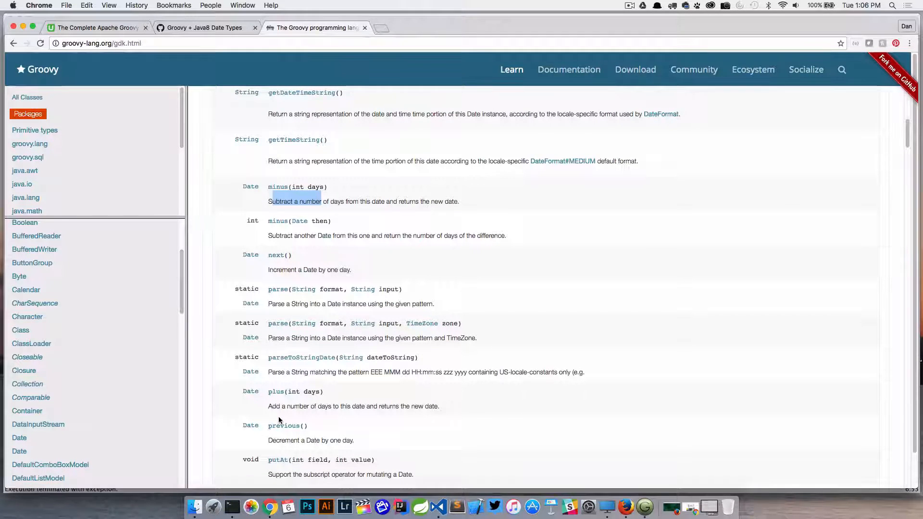
pyautogui.moveTo(301, 405)
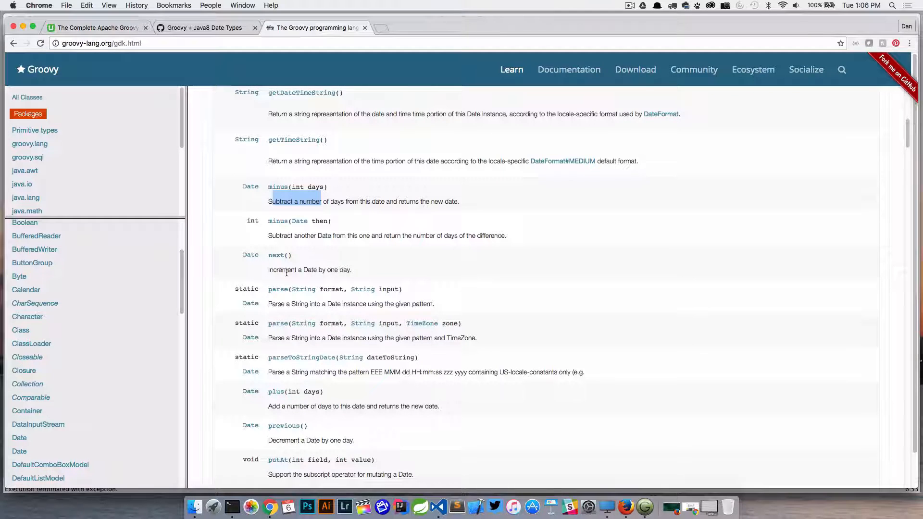
pyautogui.scroll(-3)
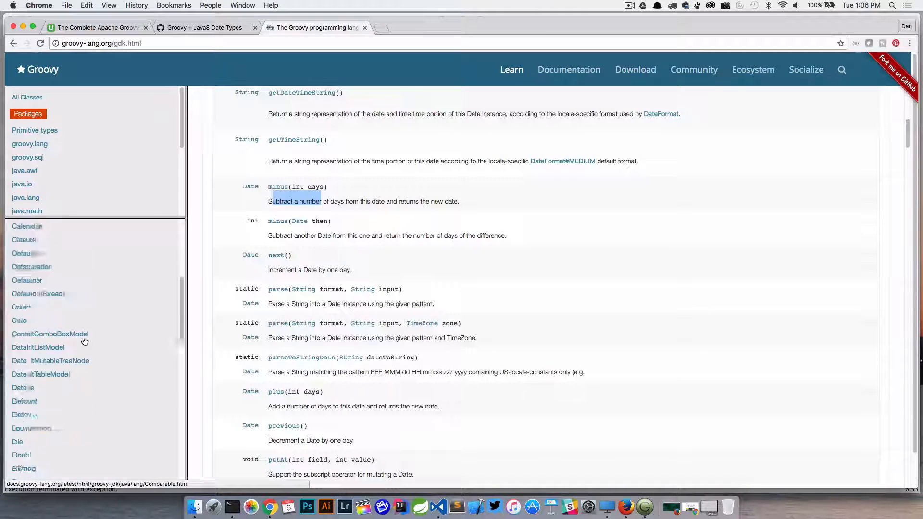
pyautogui.scroll(-3)
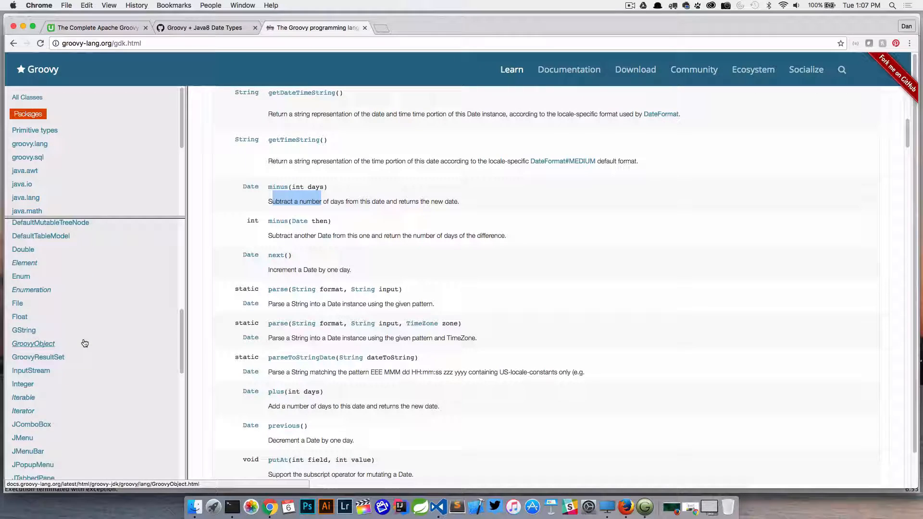
pyautogui.scroll(-3)
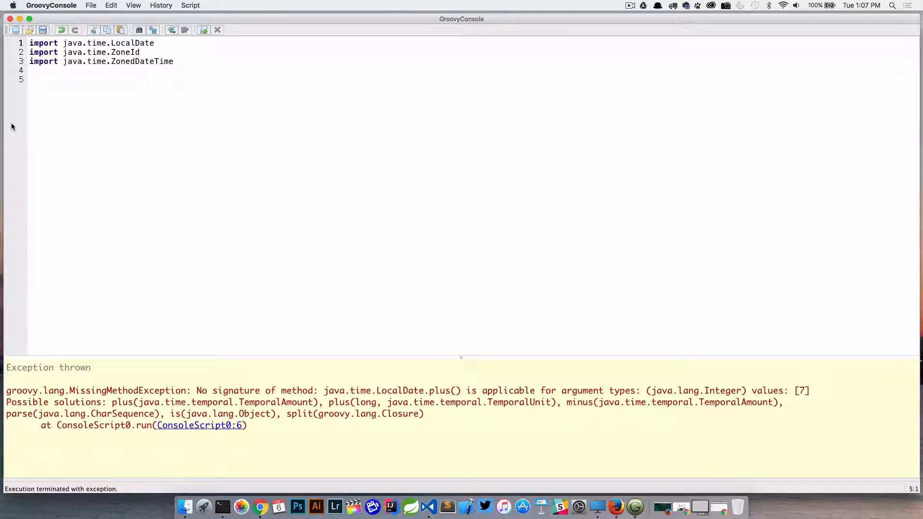
# Step: Define nextWeek as LocalDate.now().plusDays(7)
pyautogui.write('LocalDate')
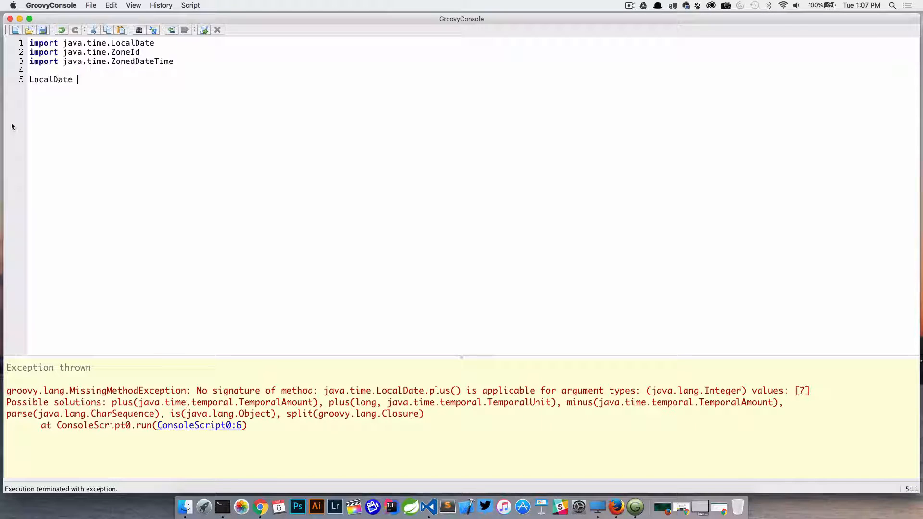
pyautogui.write('nextWeek =')
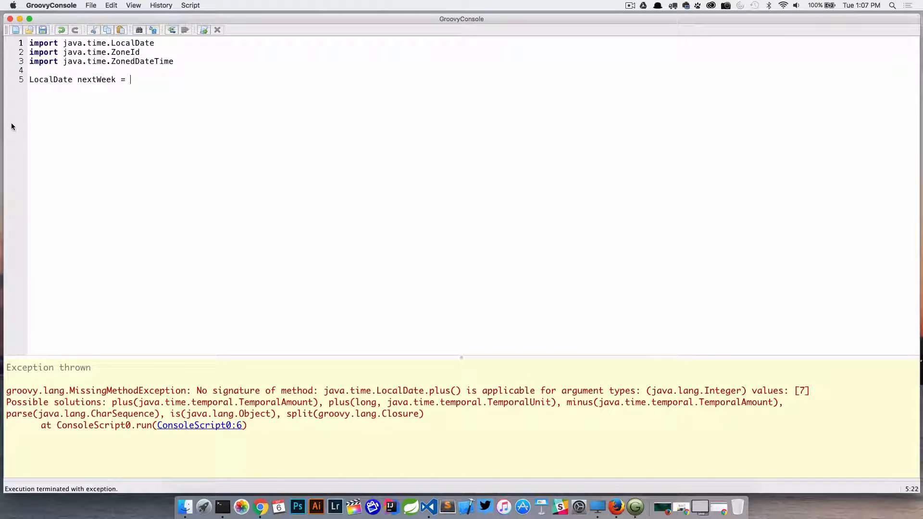
pyautogui.write('Local')
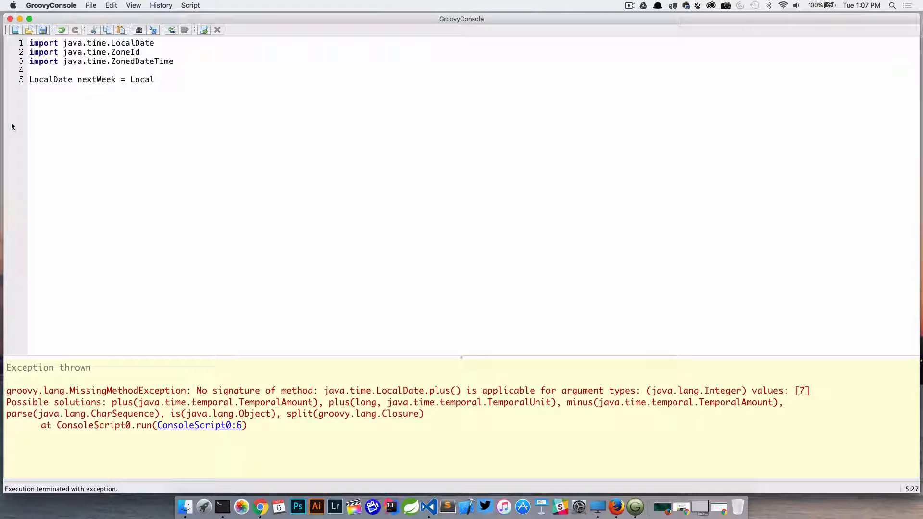
pyautogui.write('Date.now().')
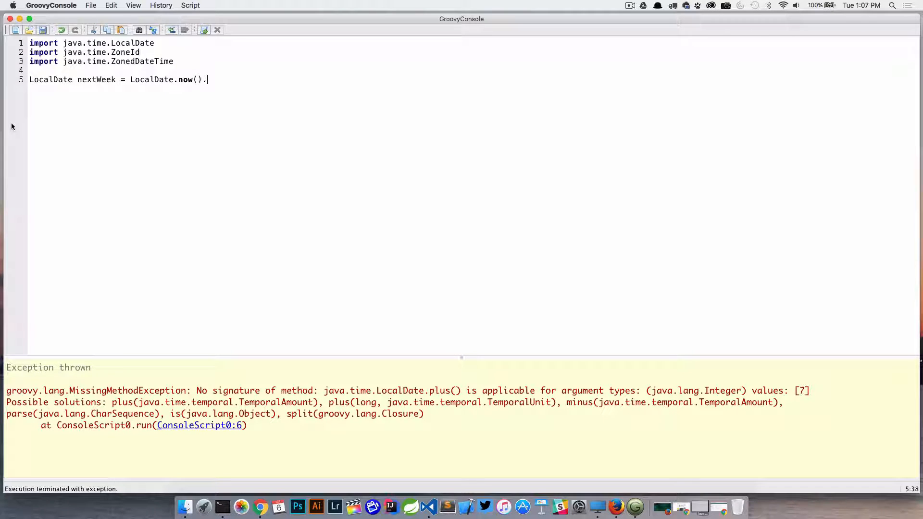
pyautogui.write('plusDays')
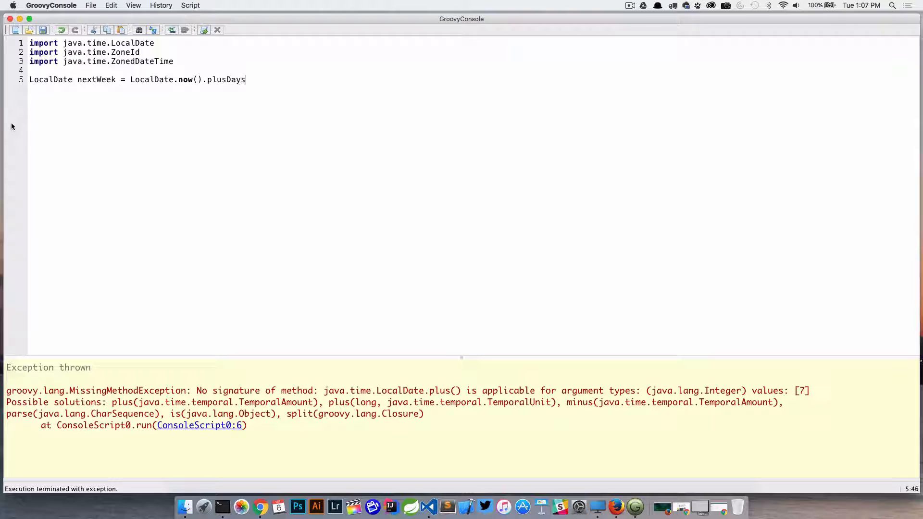
pyautogui.write('(7)')
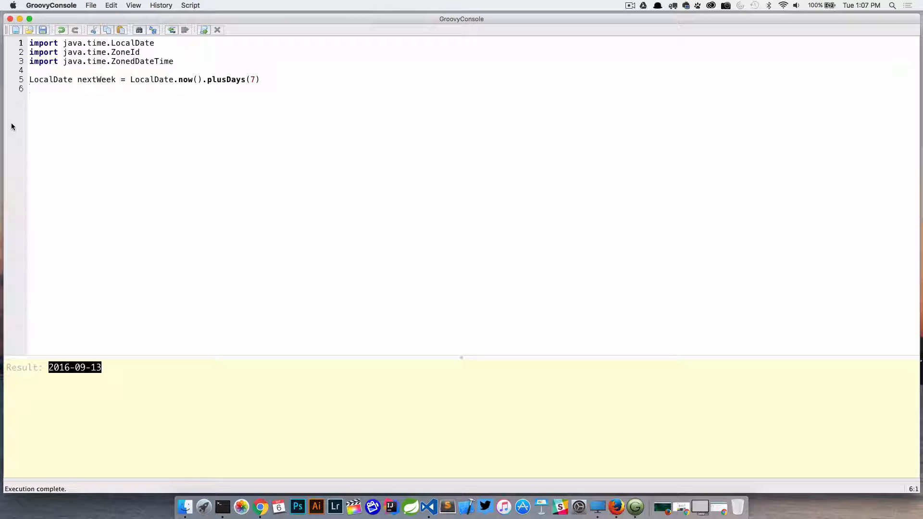
# Step: Define Range oneWeek as LocalDate.now()..nextWeek
pyautogui.write('Range on')
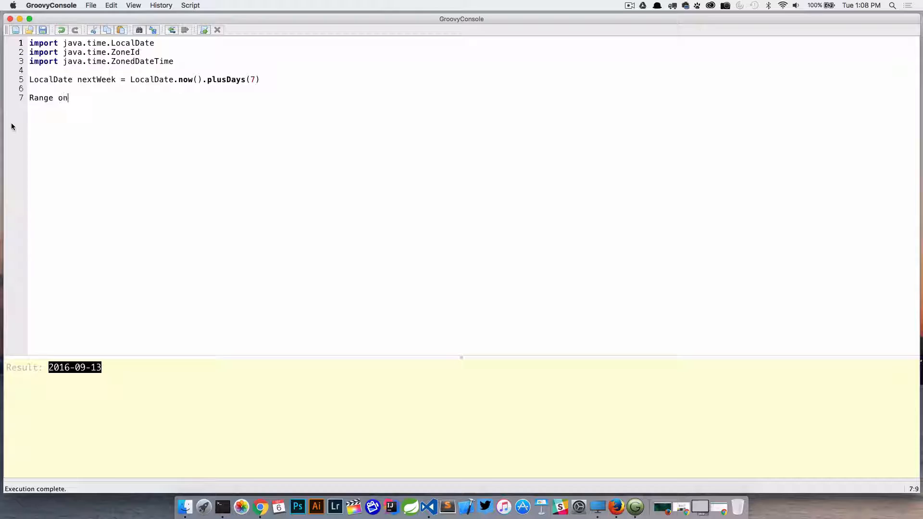
pyautogui.write('eWeek =')
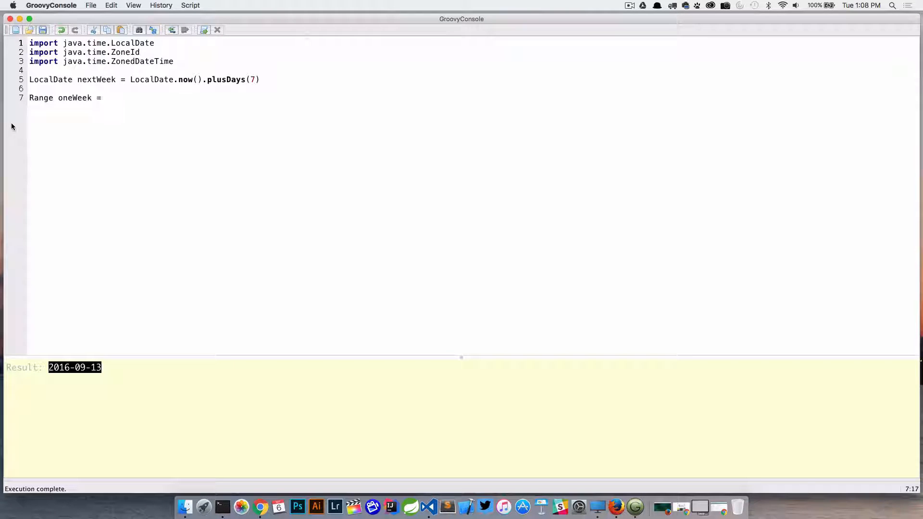
pyautogui.write('Local')
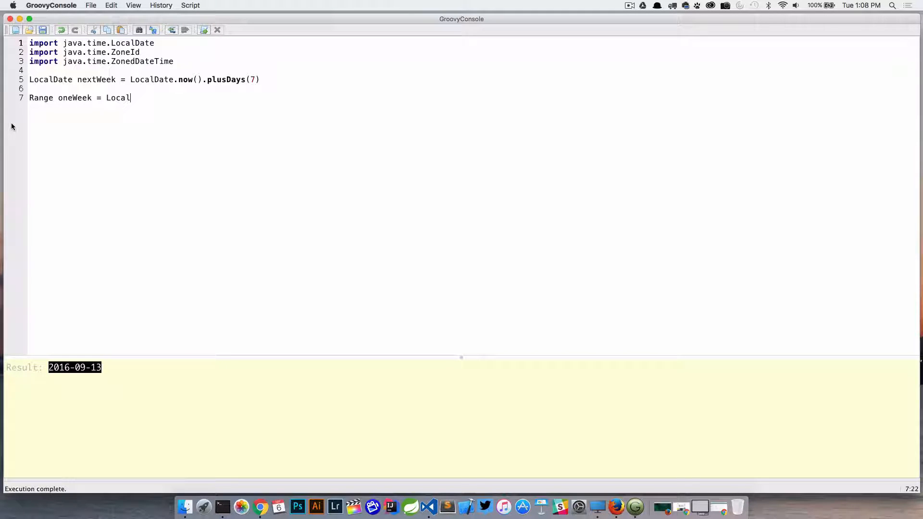
pyautogui.write('Date.now()..')
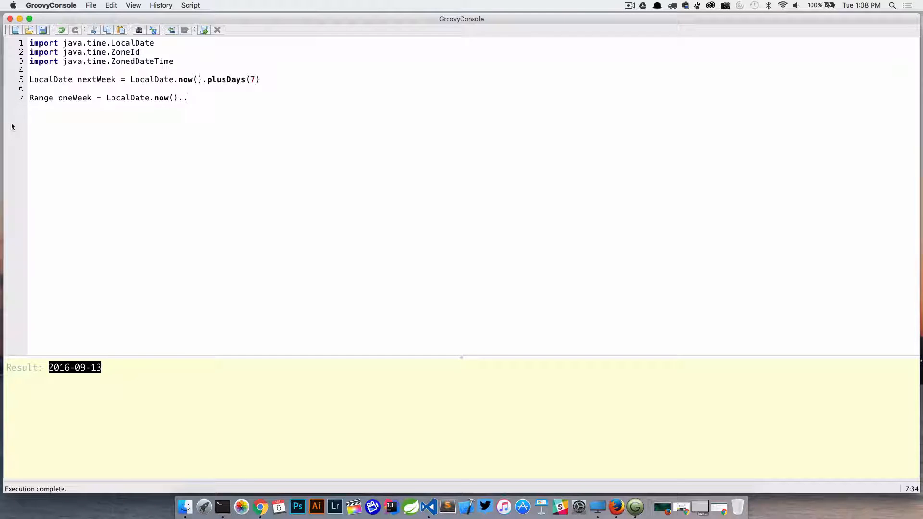
pyautogui.write('net')
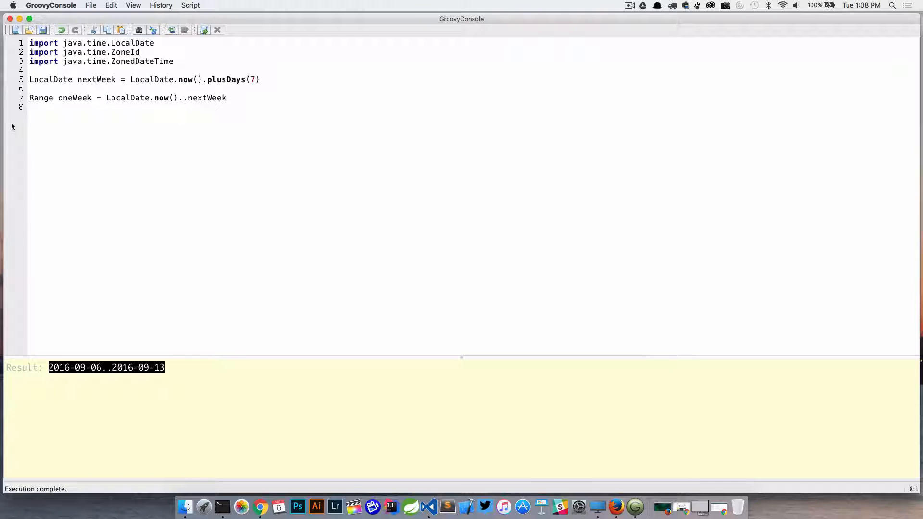
# Step: Add println oneWeek, hitting the LocalDate.next() exception, and make room for code above the range
pyautogui.write('println')
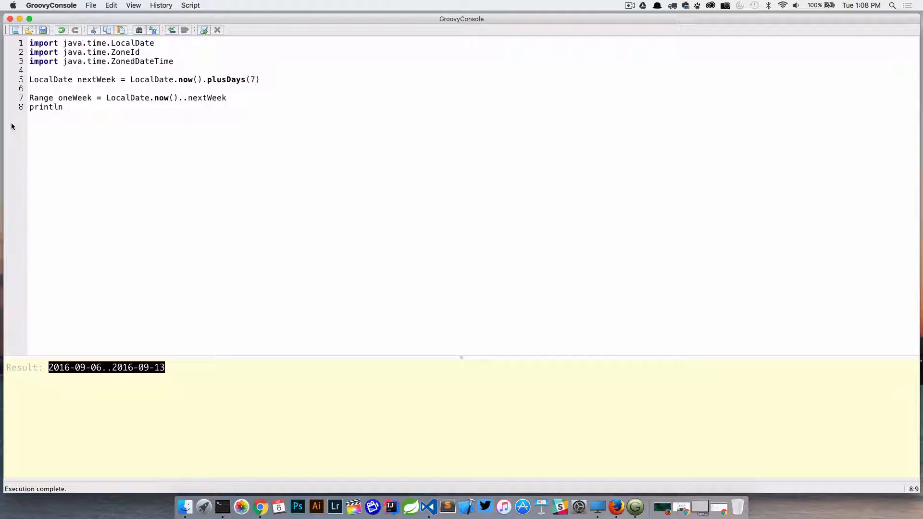
pyautogui.write('oneWeek')
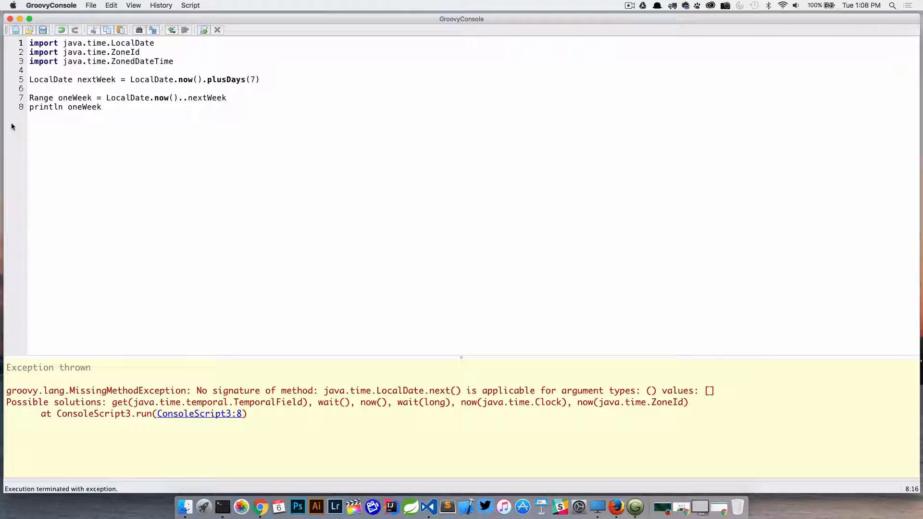
pyautogui.click(100, 107)
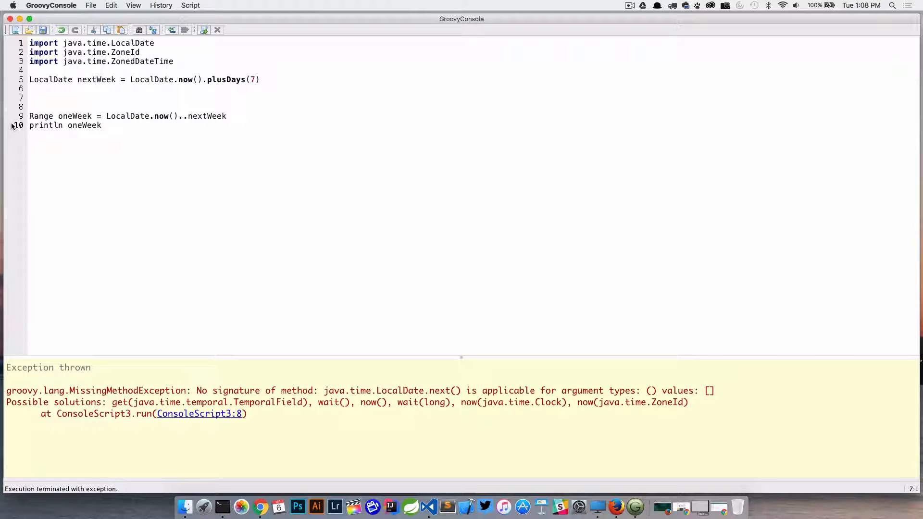
# Step: Add LocalDate.metaClass.next = { delegate.plusDays( 1 ) } above the nextWeek line
pyautogui.click(31, 88)
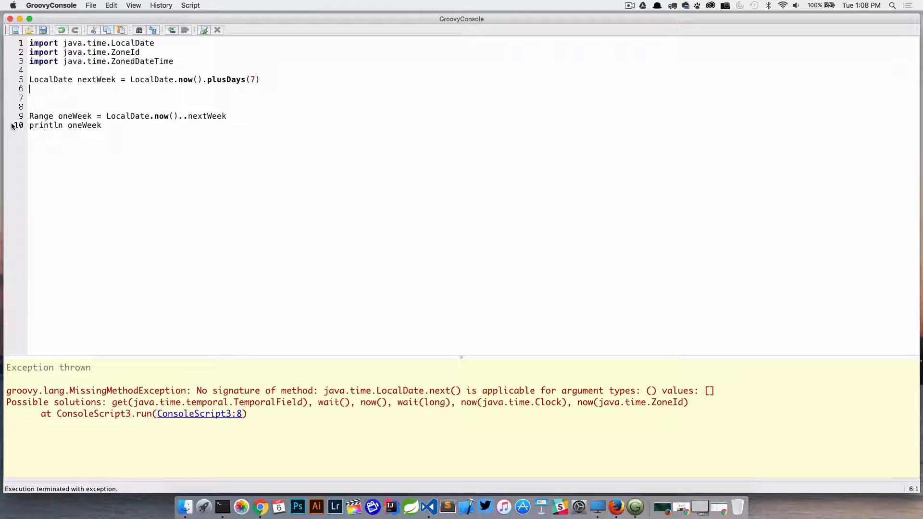
pyautogui.write('Loc')
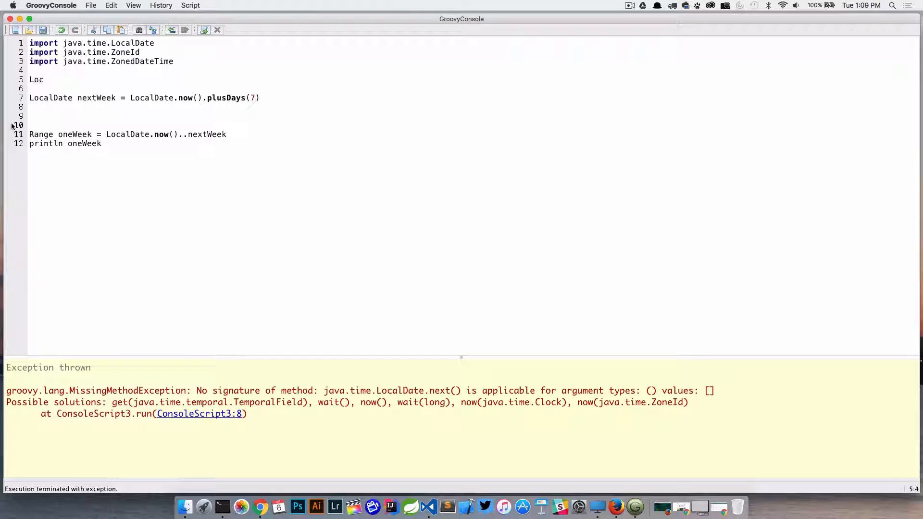
pyautogui.write('alDate.')
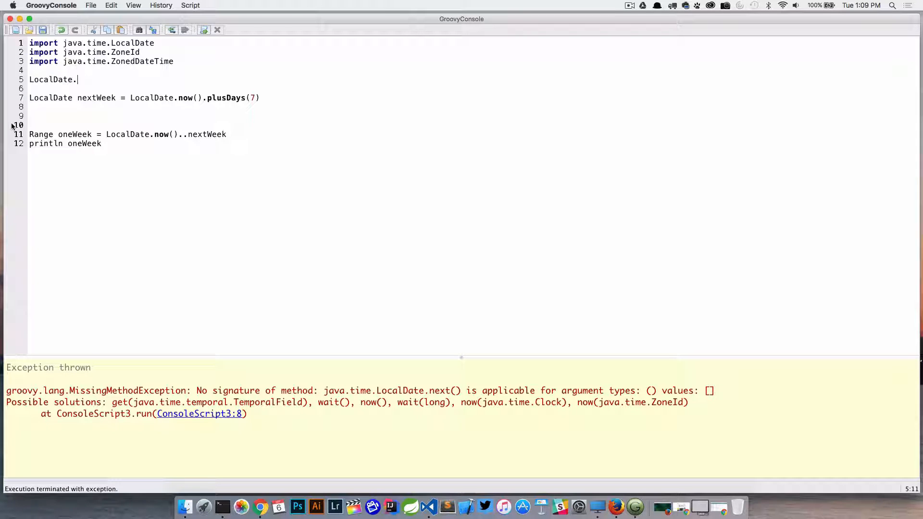
pyautogui.write('metaClass')
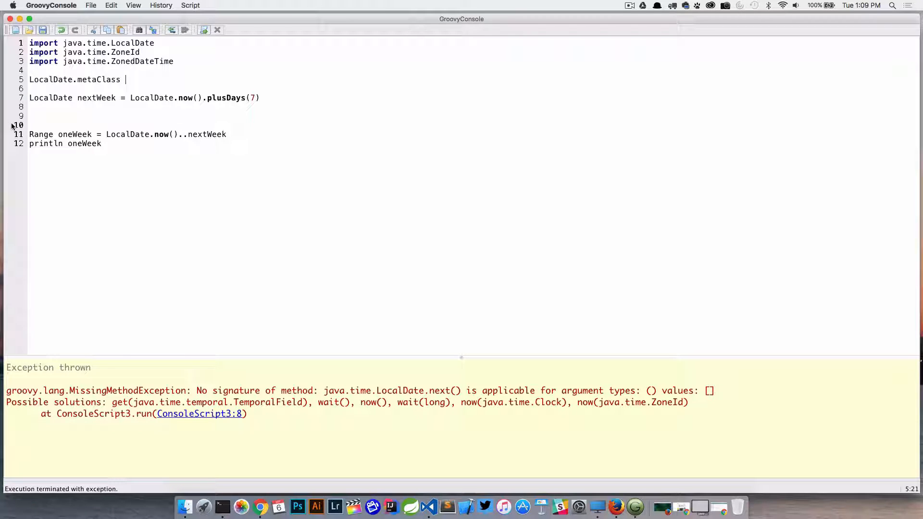
pyautogui.write('.e')
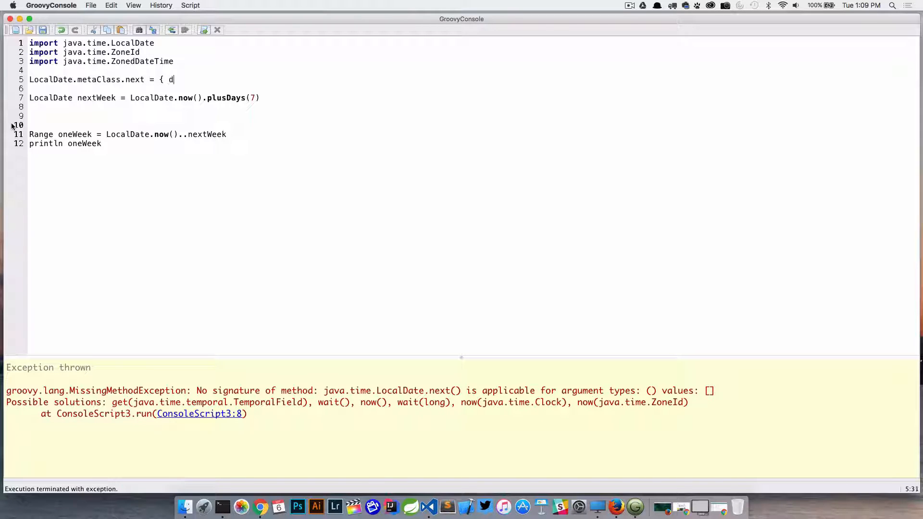
pyautogui.write('elegate')
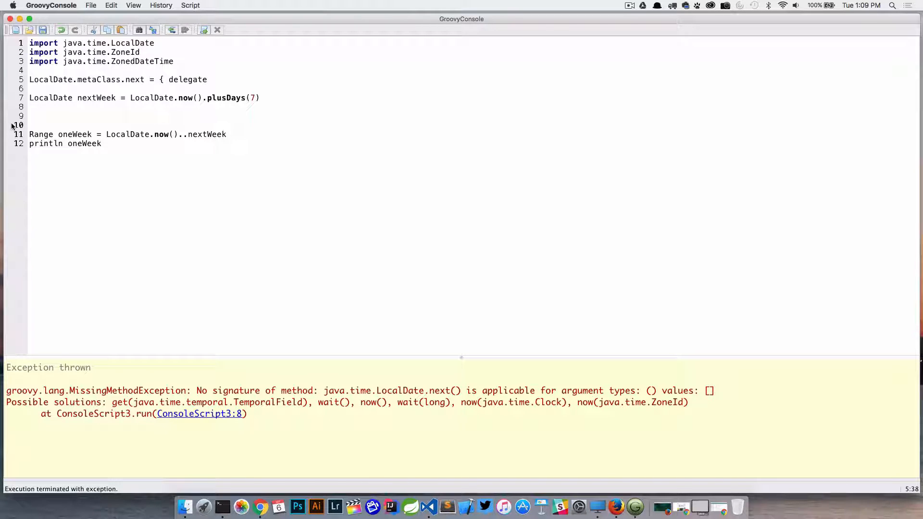
pyautogui.write('.plusDay')
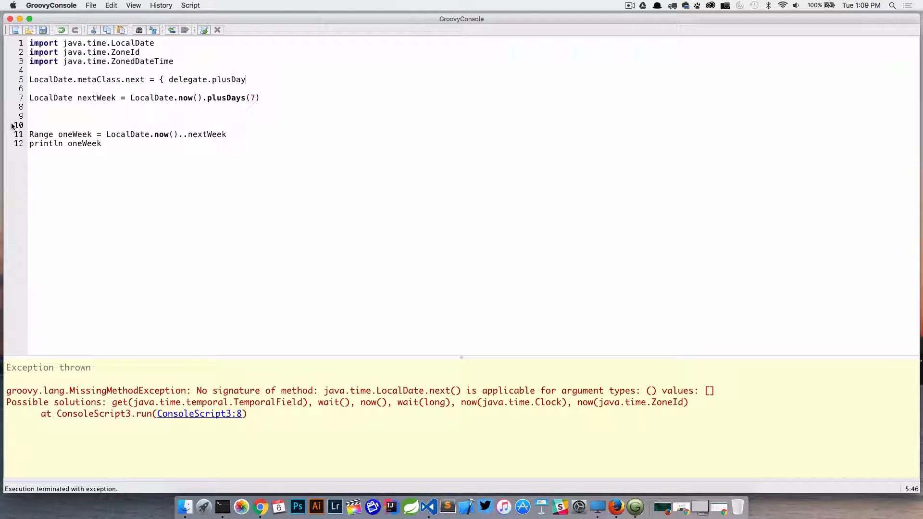
pyautogui.write('s( 1')
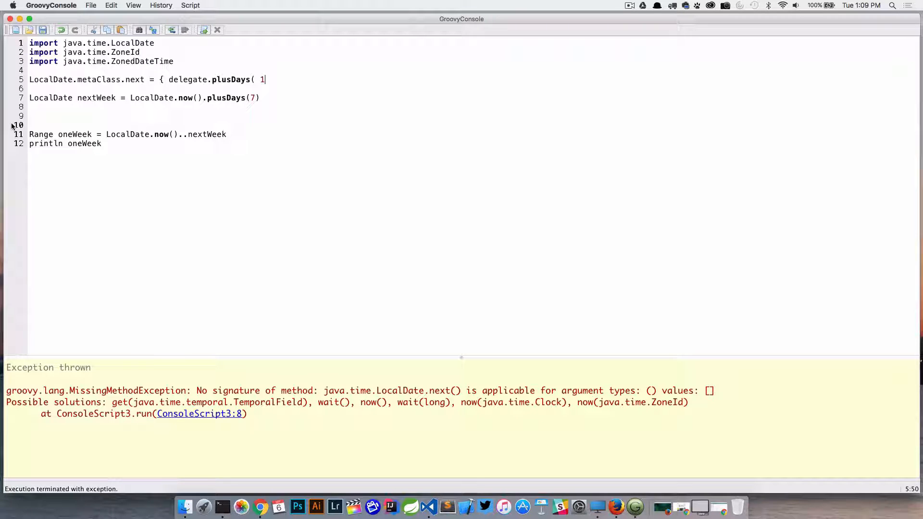
pyautogui.write(') }')
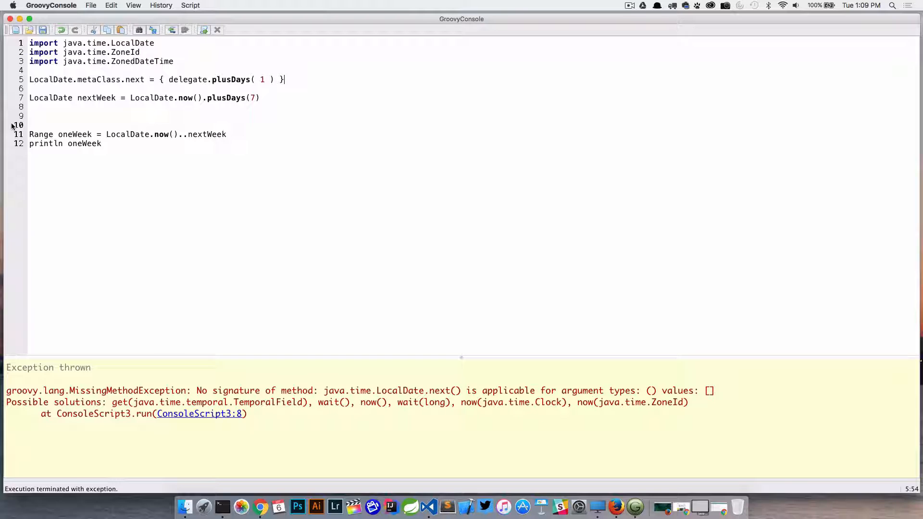